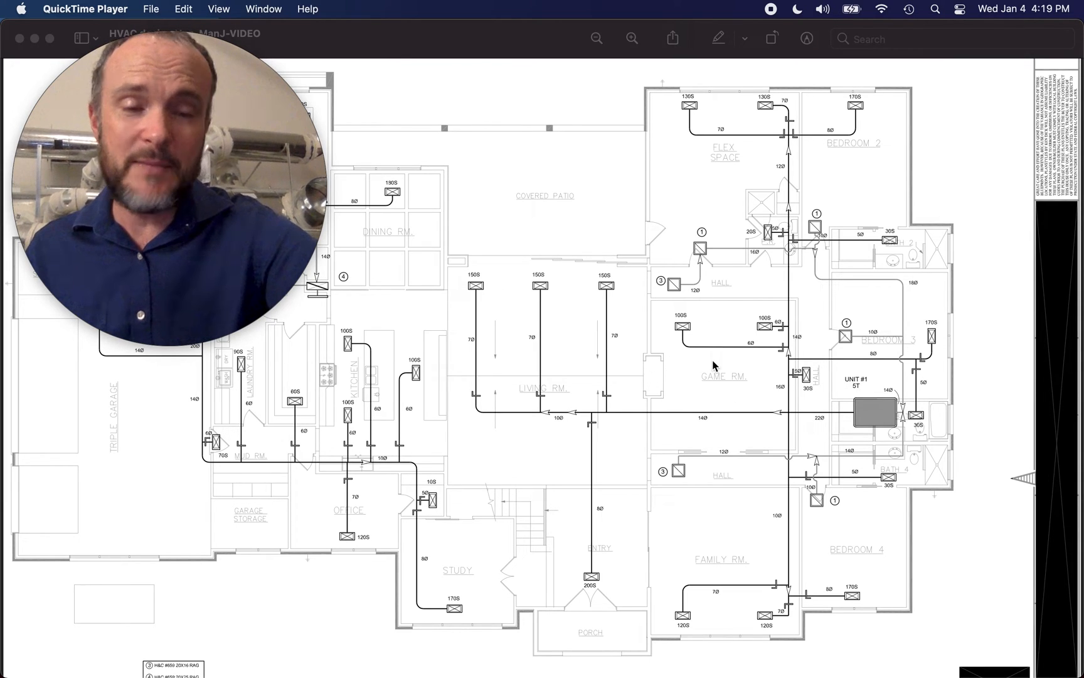
mouse_move(647, 332)
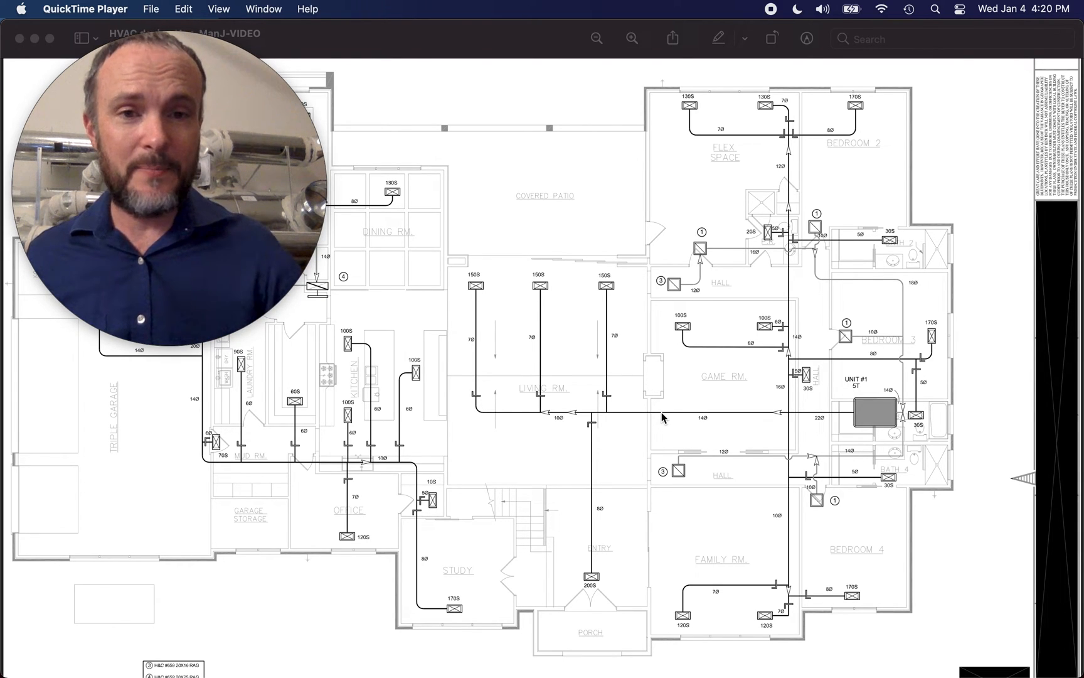
mouse_move(770, 330)
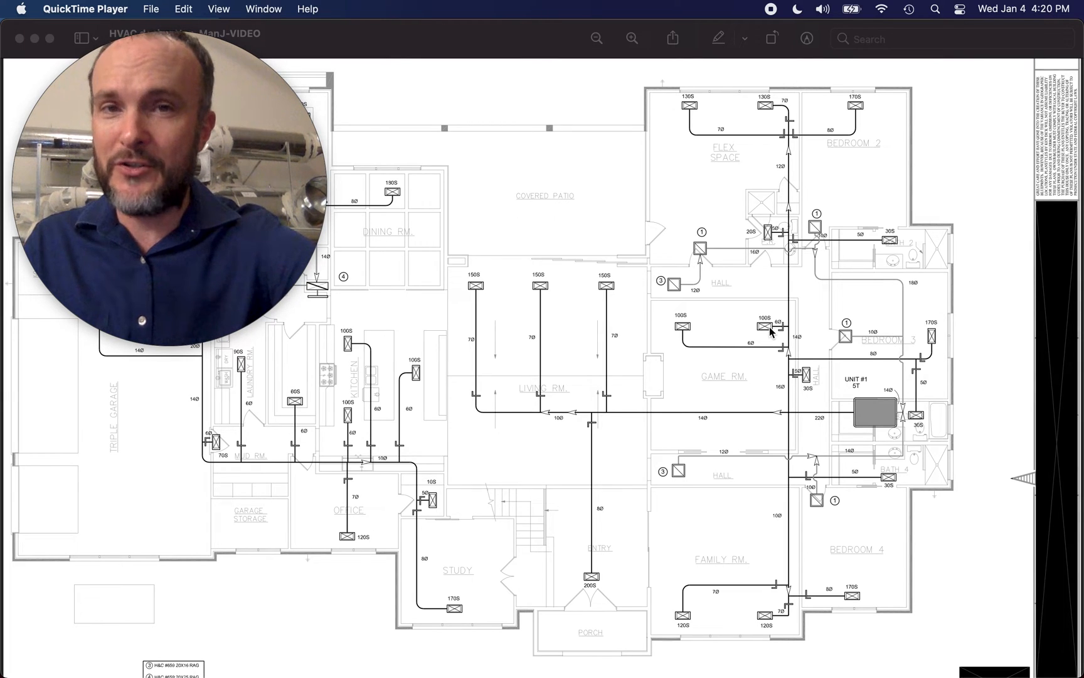
mouse_move(681, 468)
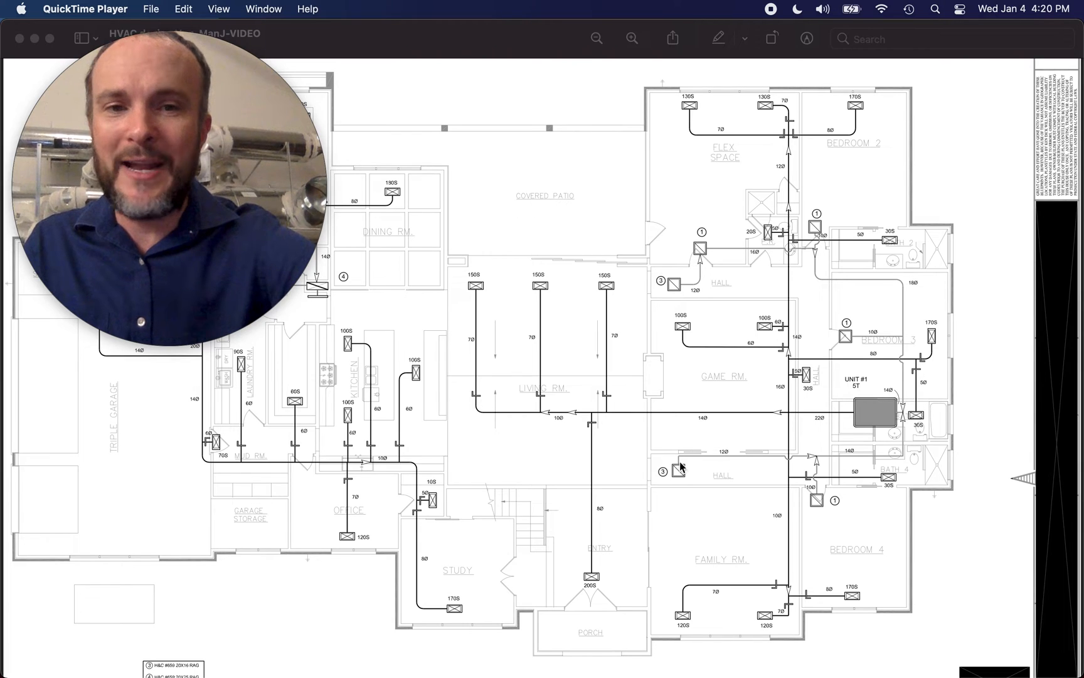
mouse_move(795, 335)
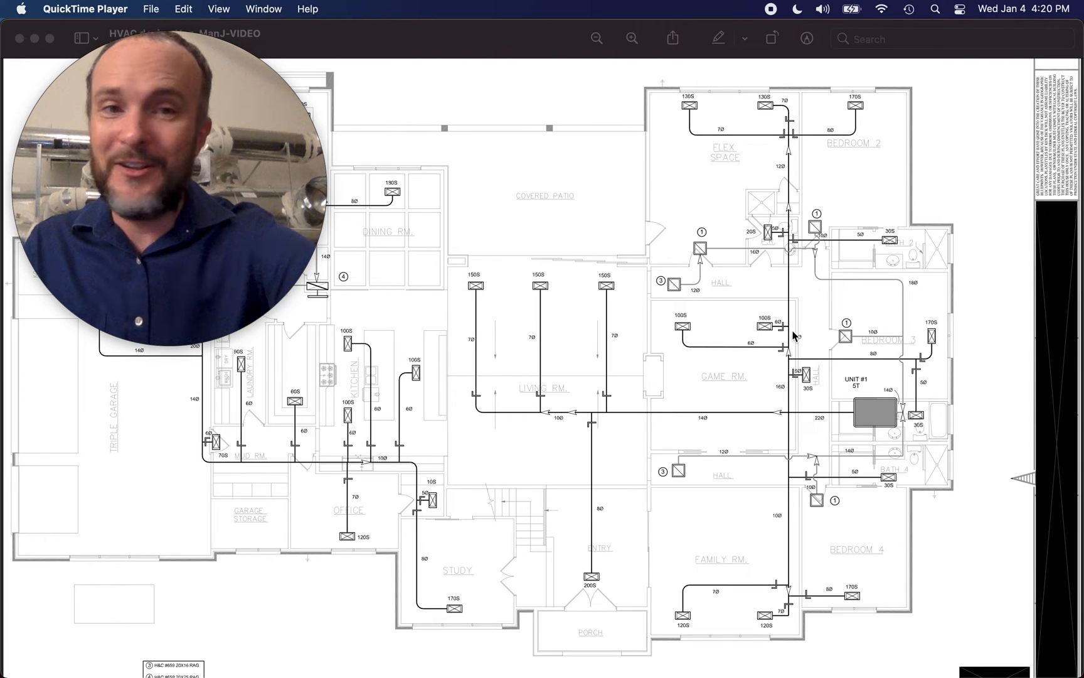
mouse_move(809, 382)
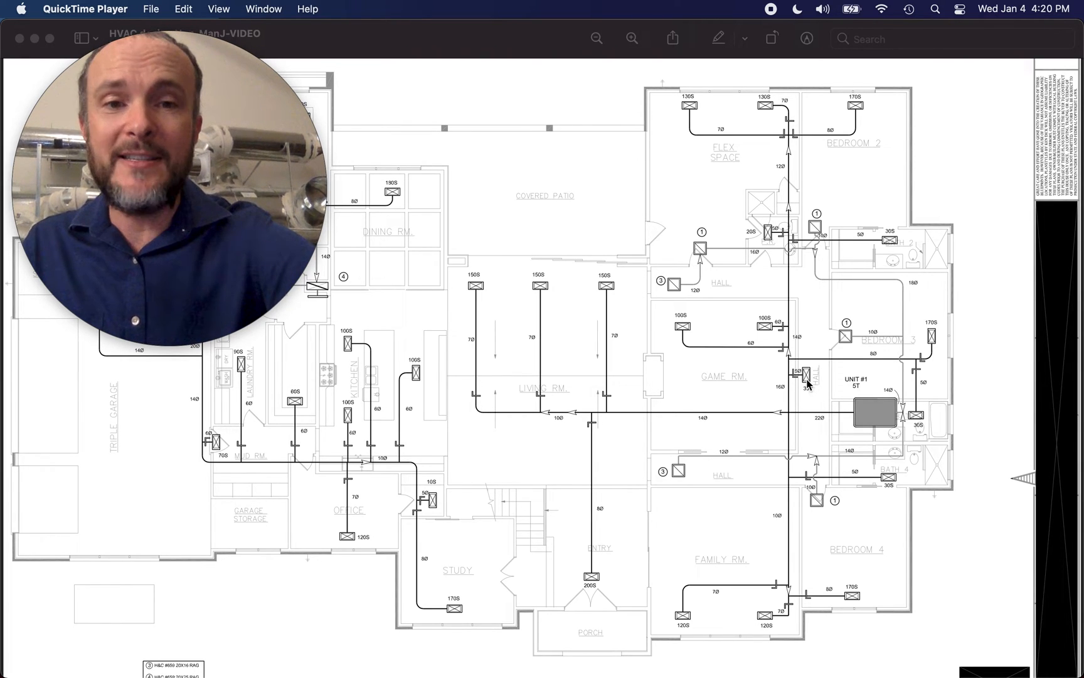
mouse_move(292, 389)
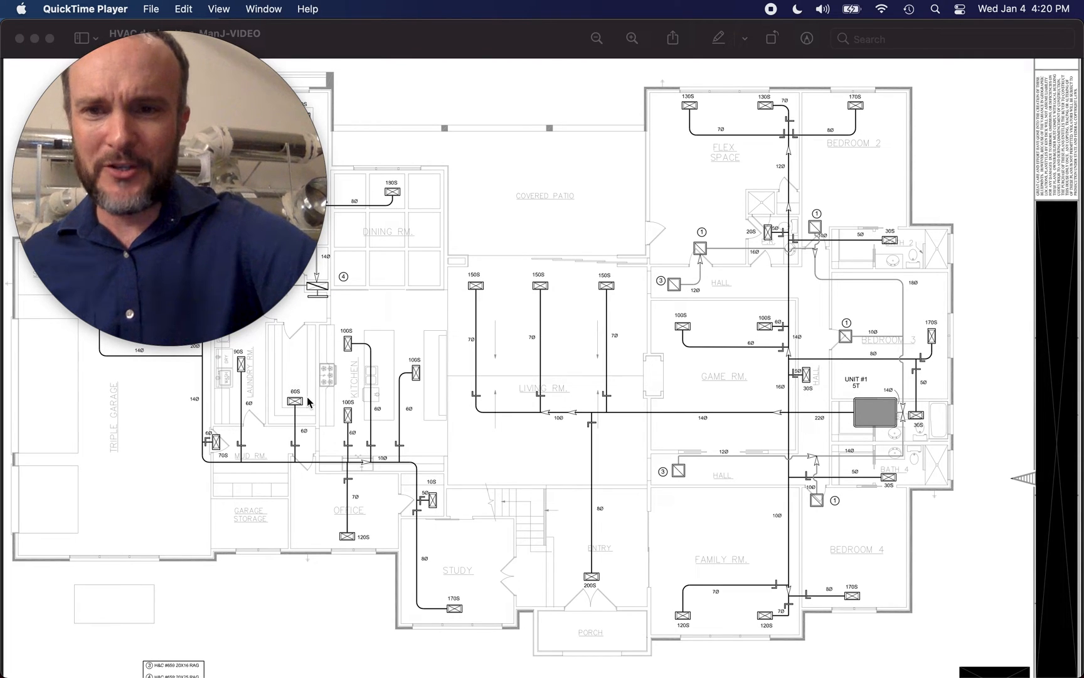
mouse_move(352, 412)
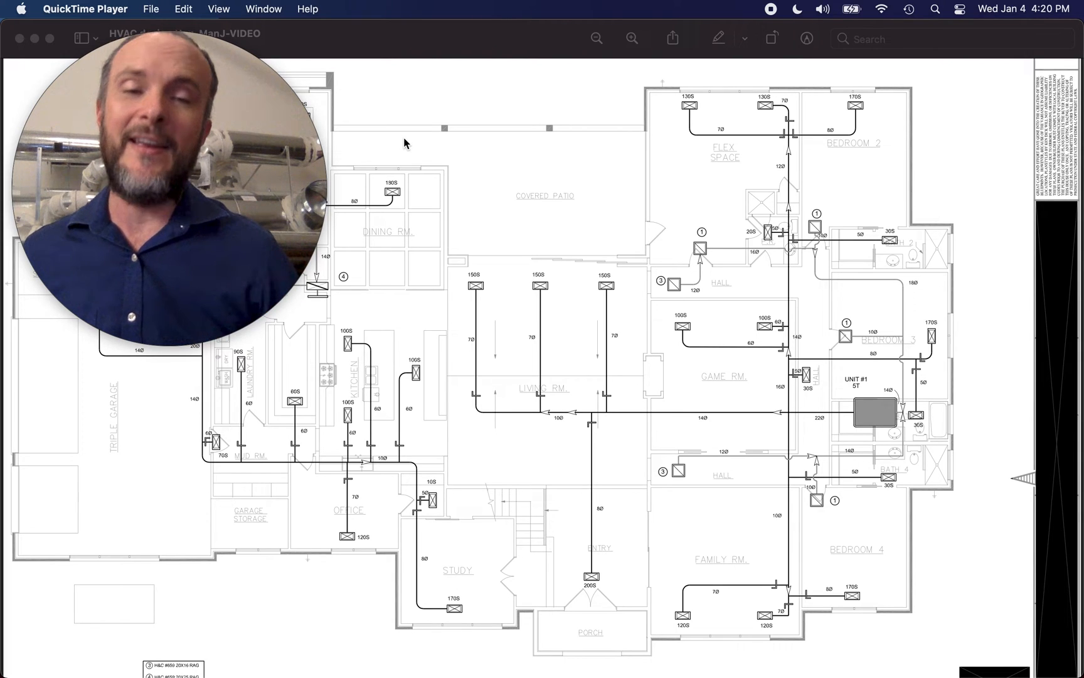
mouse_move(479, 121)
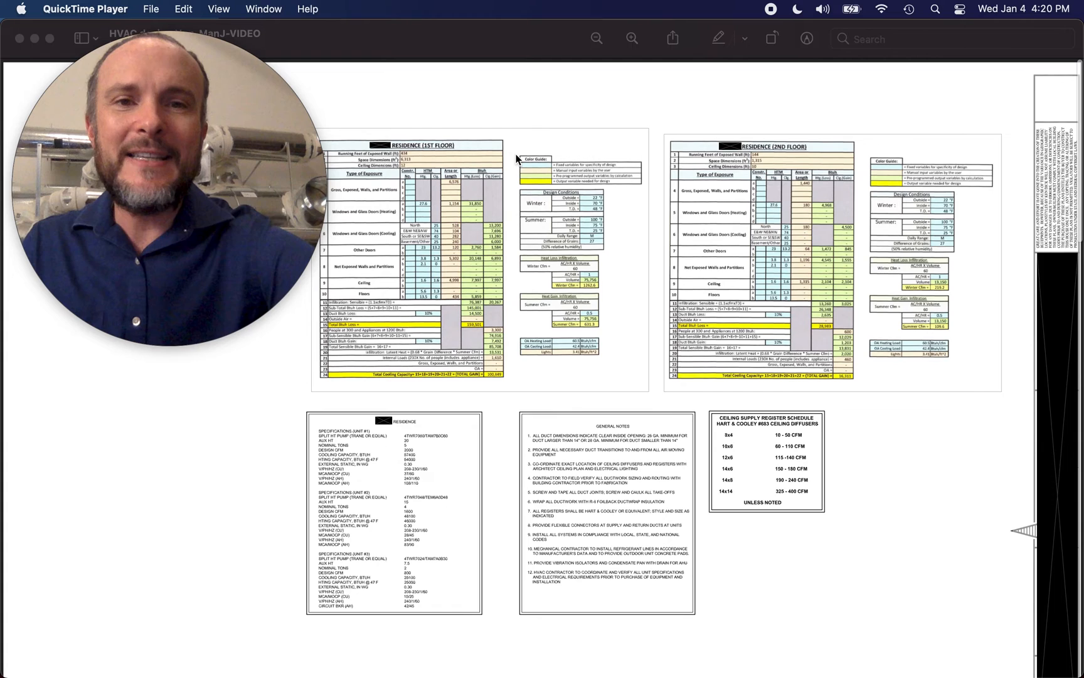
mouse_move(681, 203)
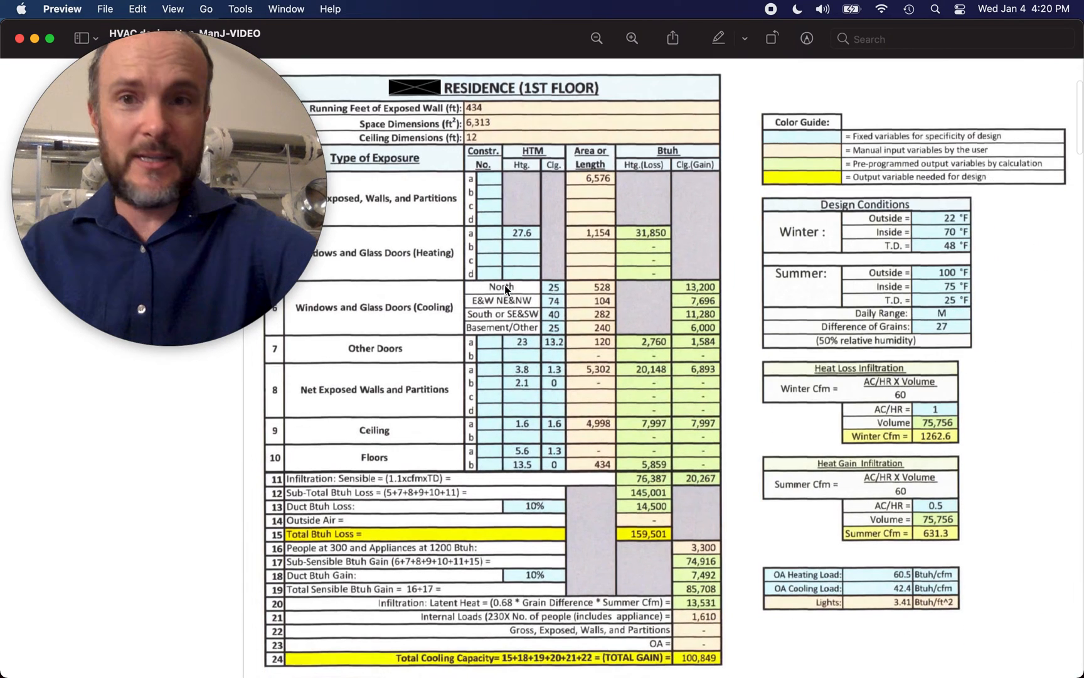
Scroll from the first-floor load table to the second-floor residence load table.
scroll("down", 3)
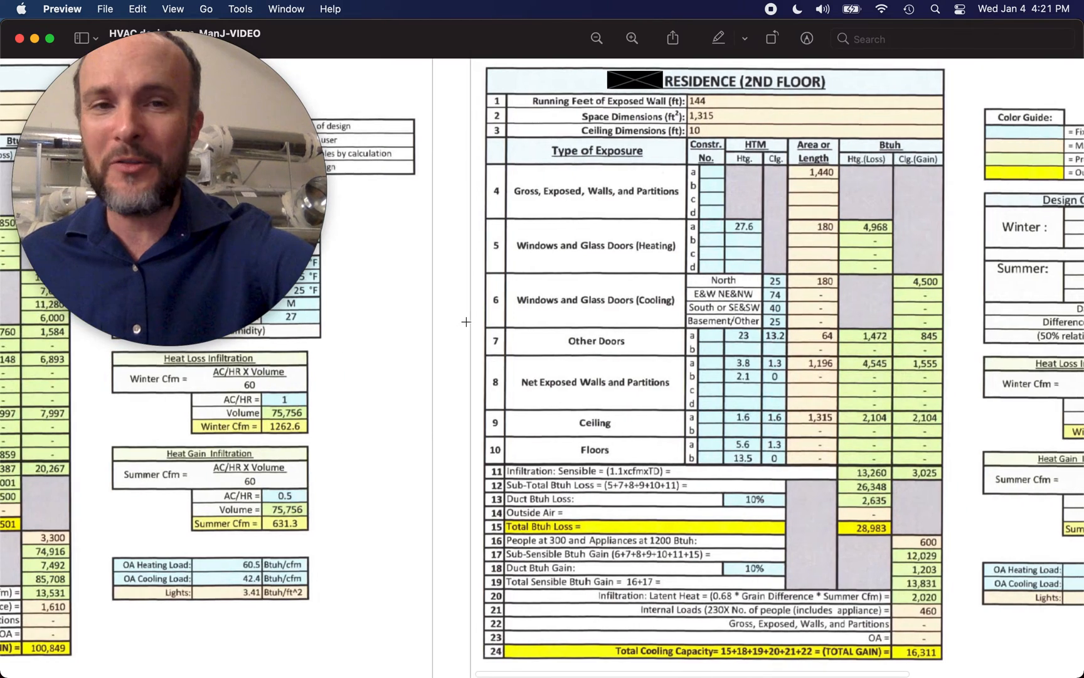
scroll("down", 3)
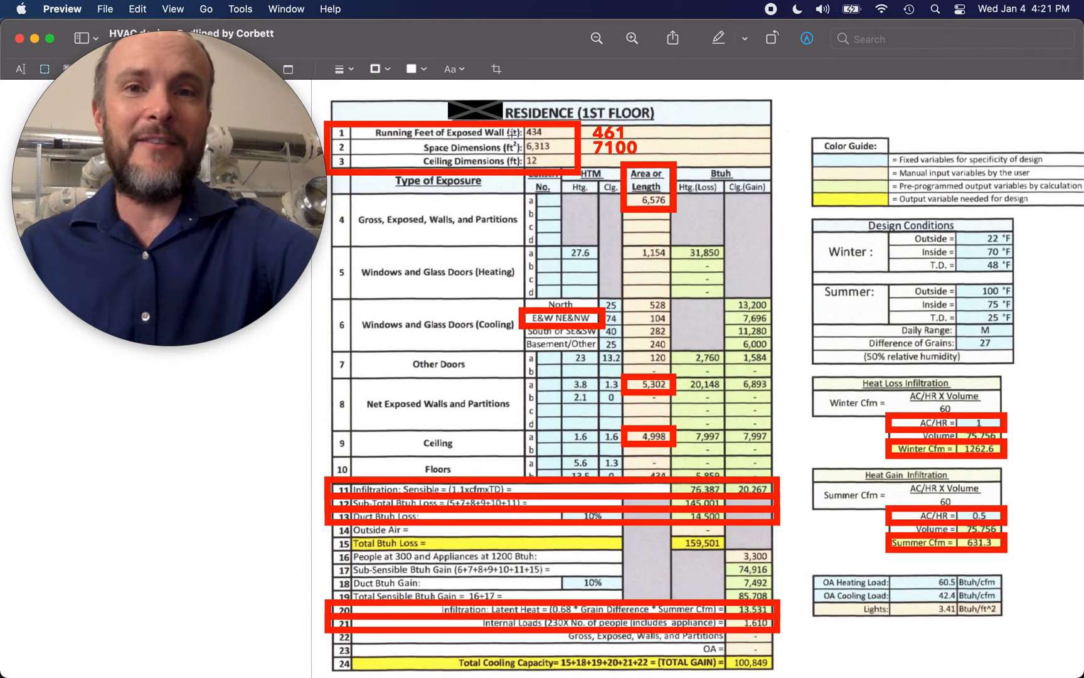
mouse_move(385, 138)
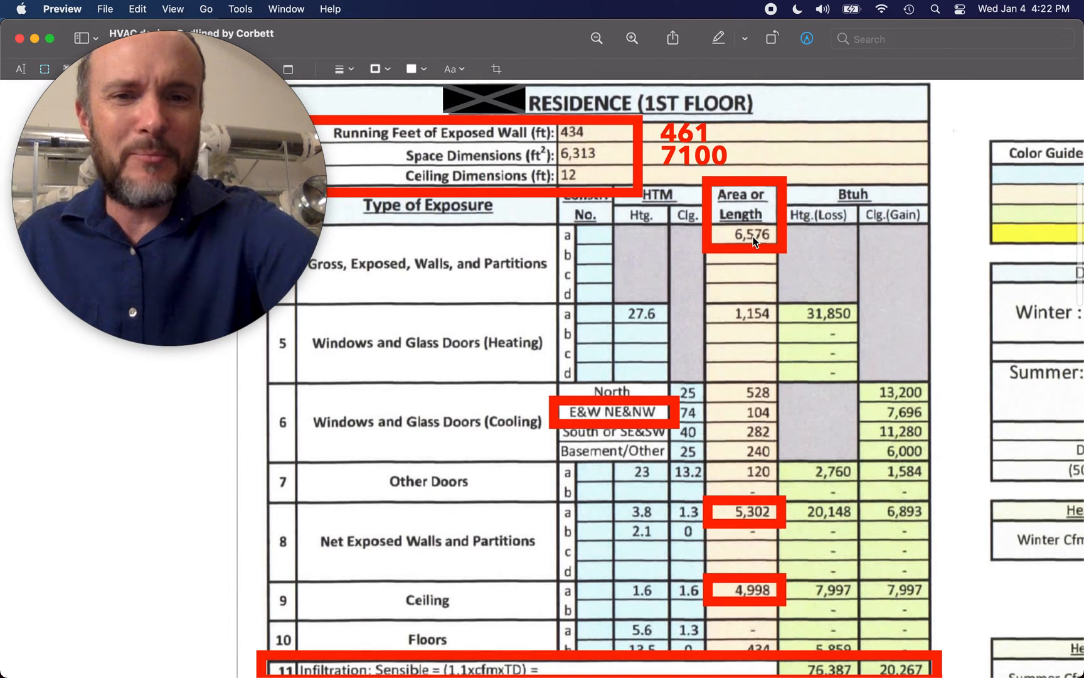
Scroll down to the red-boxed infiltration, sub-total loss and duct loss rows.
scroll("down", 3)
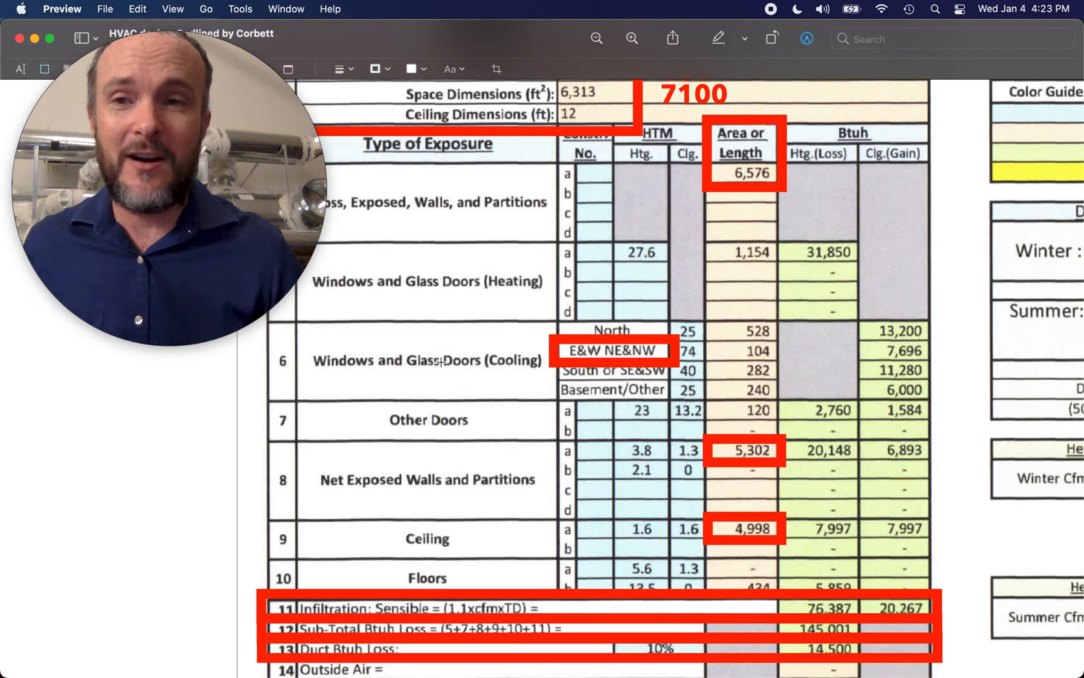
mouse_move(678, 434)
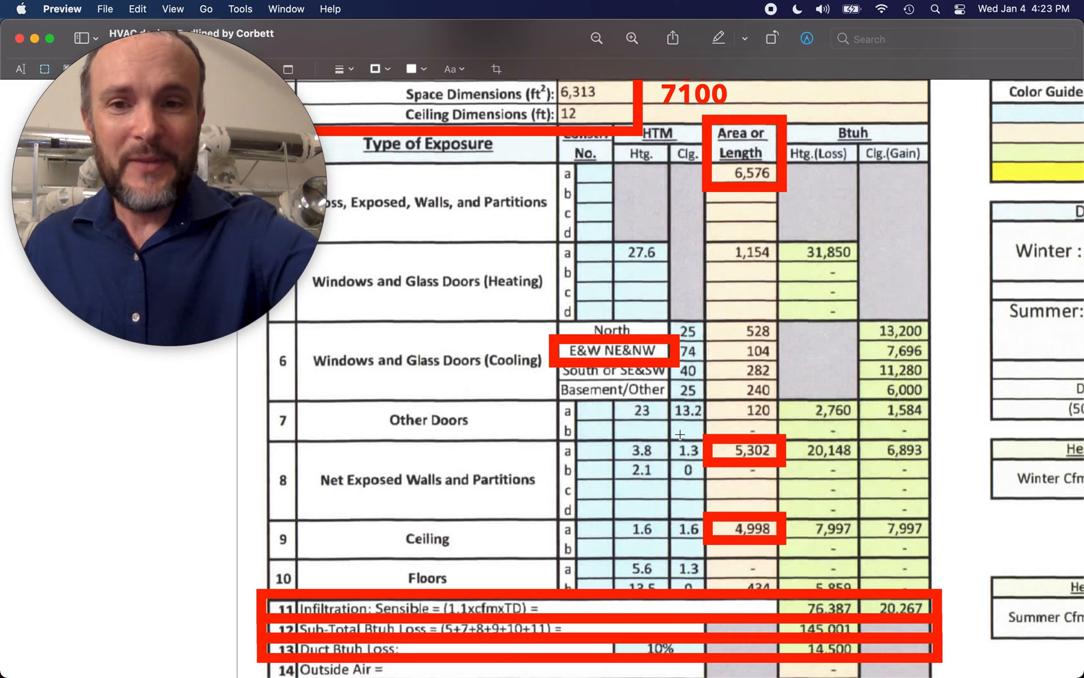
Scroll down to the Design Conditions and red-boxed winter infiltration air changes and CFM.
scroll("down", 3)
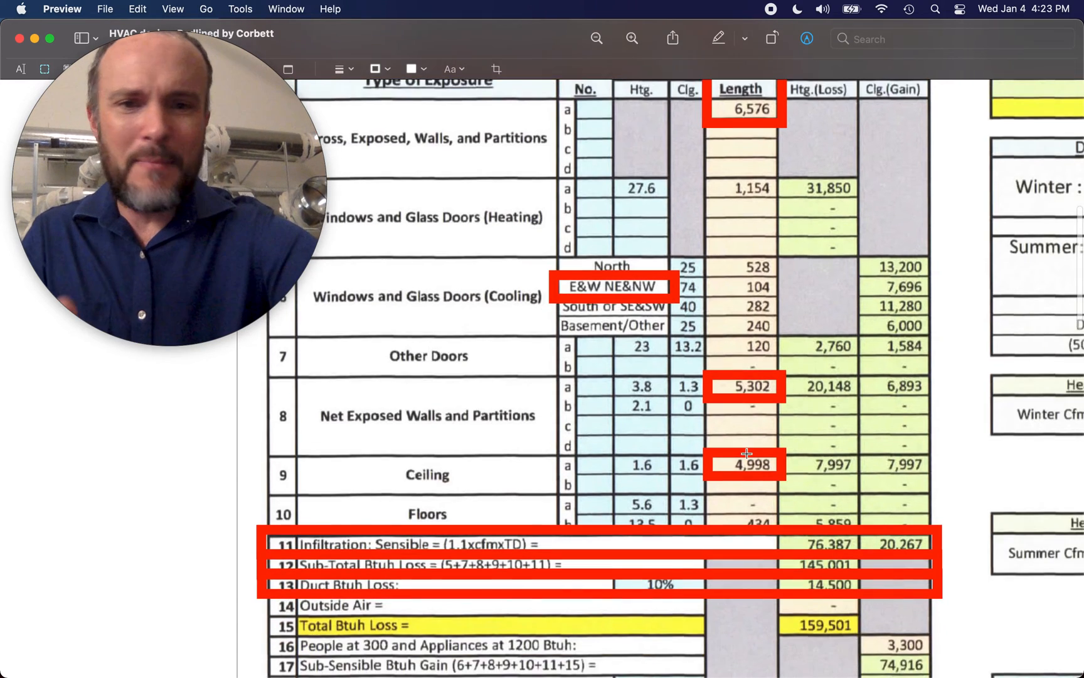
scroll("down", 3)
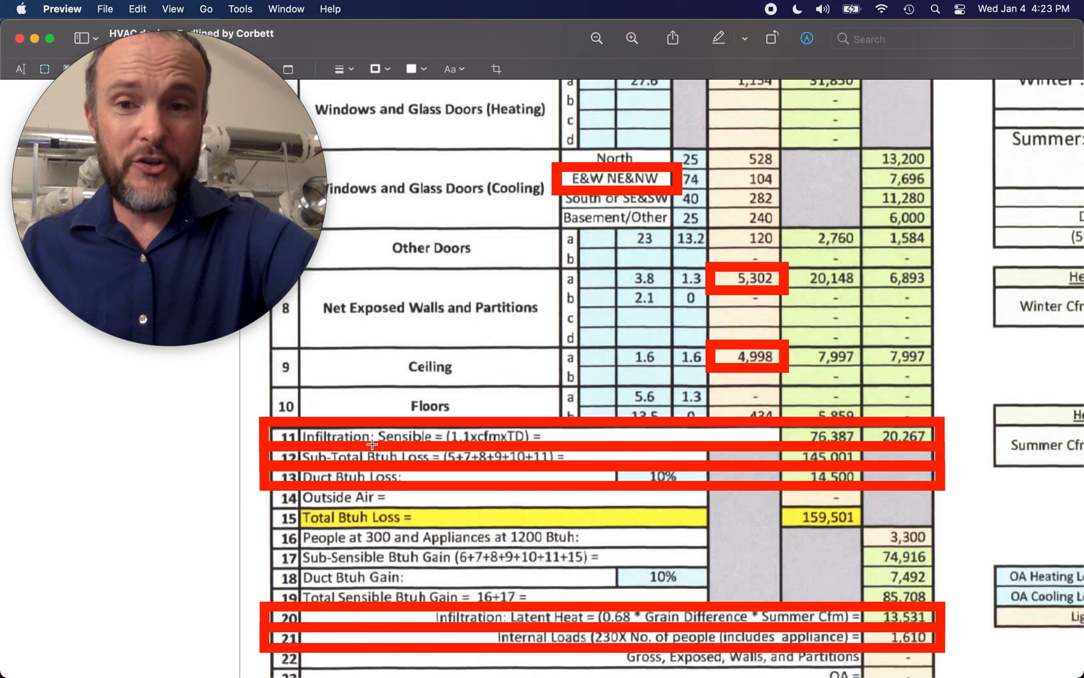
mouse_move(623, 413)
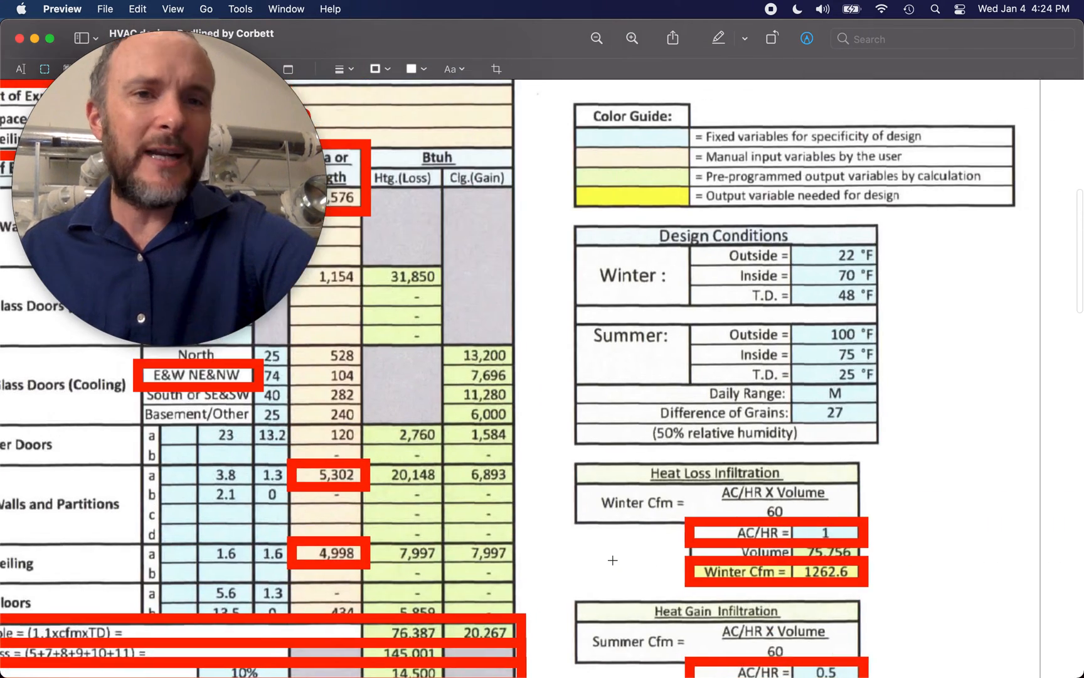
scroll("down", 3)
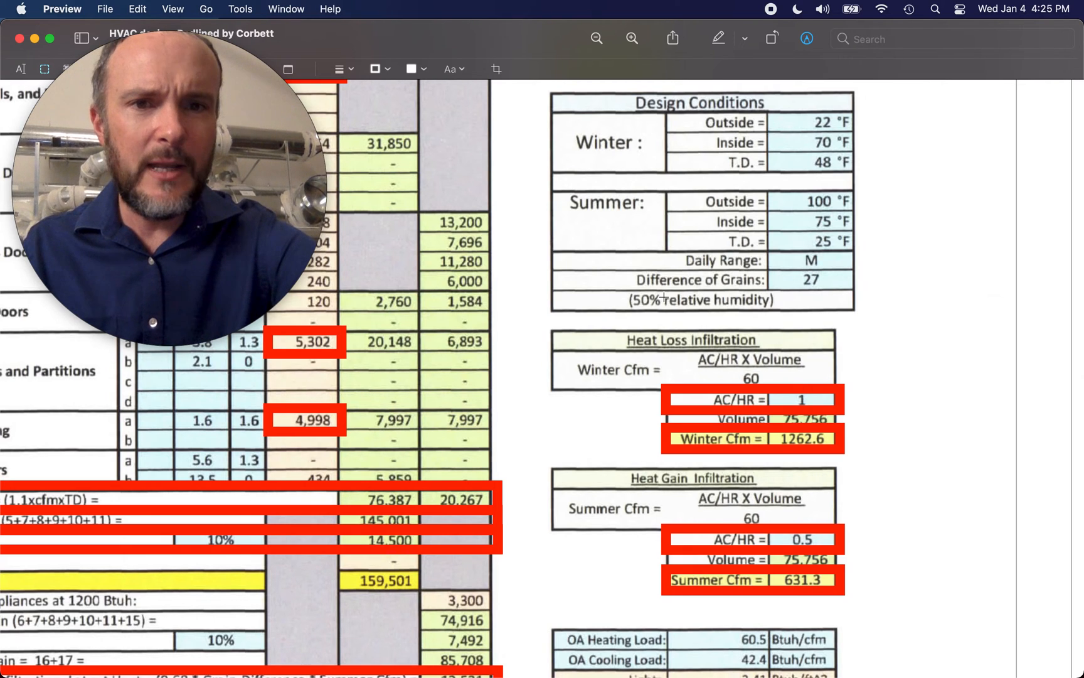
scroll("down", 3)
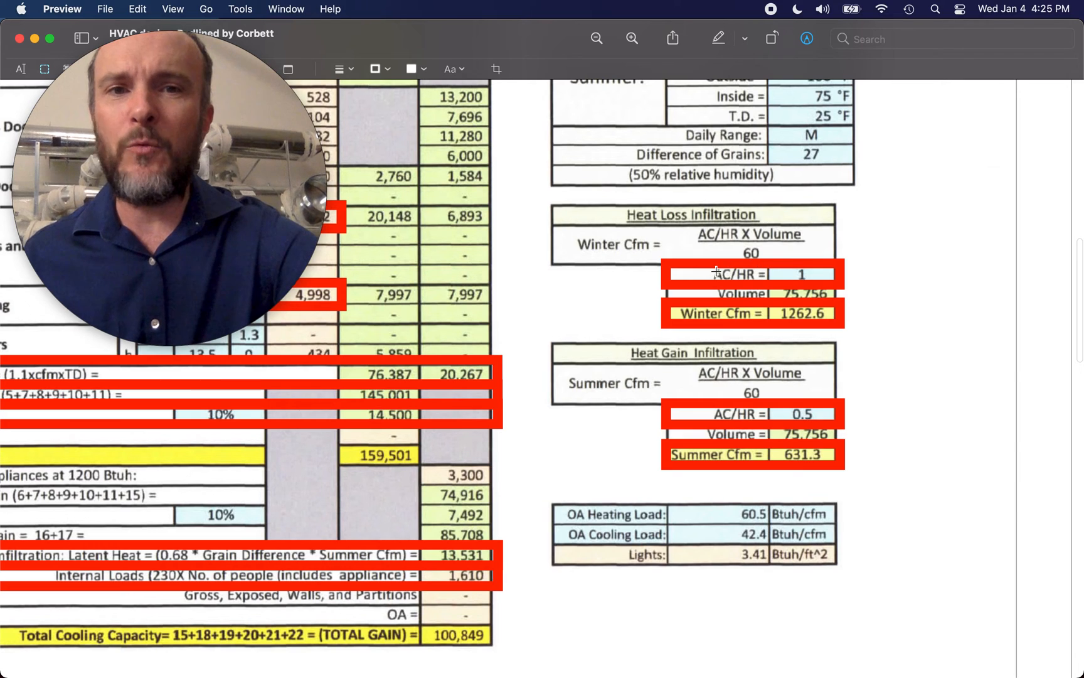
mouse_move(767, 273)
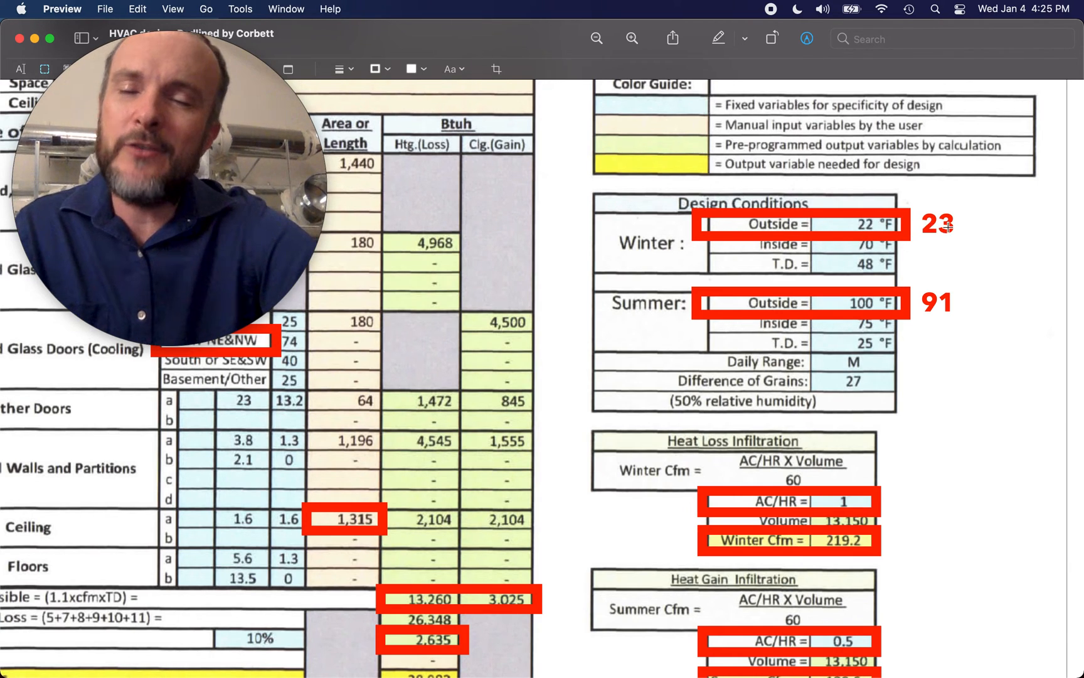
mouse_move(861, 308)
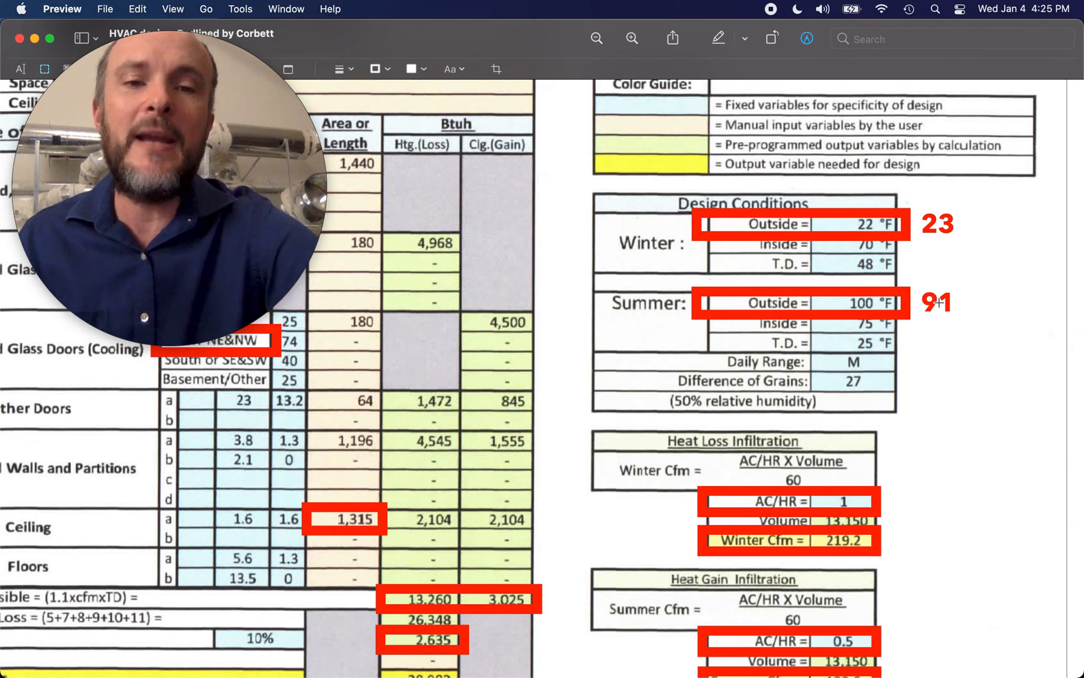
Scroll down to the equipment specifications, general notes and 11-tons-total redline comments.
scroll("down", 3)
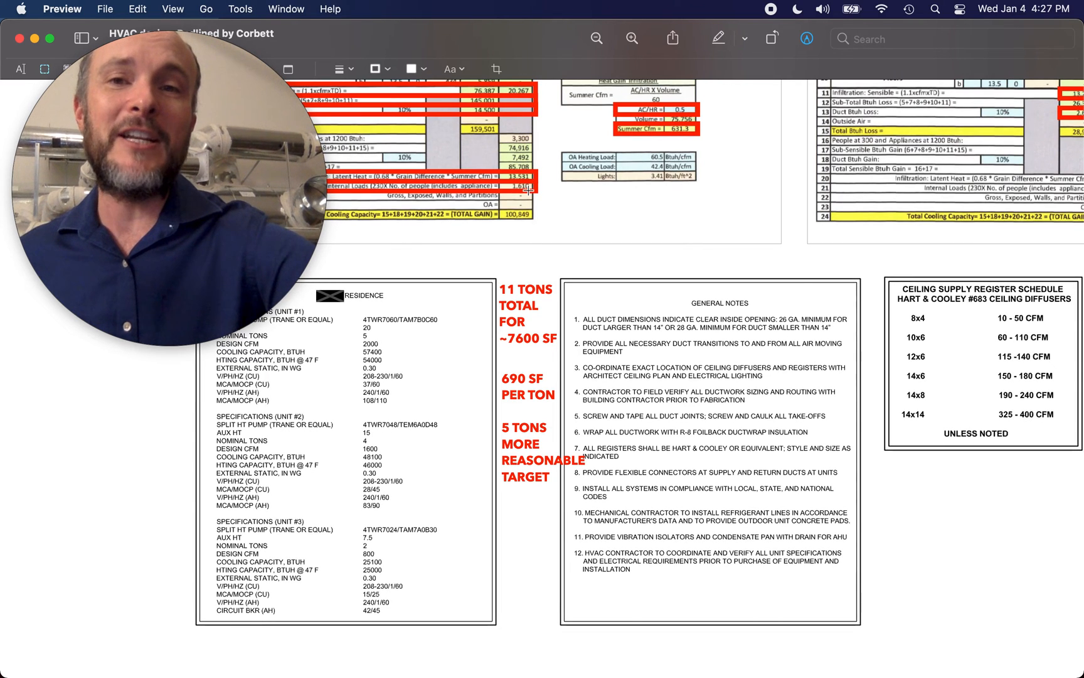
Switch to the 3D Model.JPG massing model image via the Window menu.
left_click(285, 8)
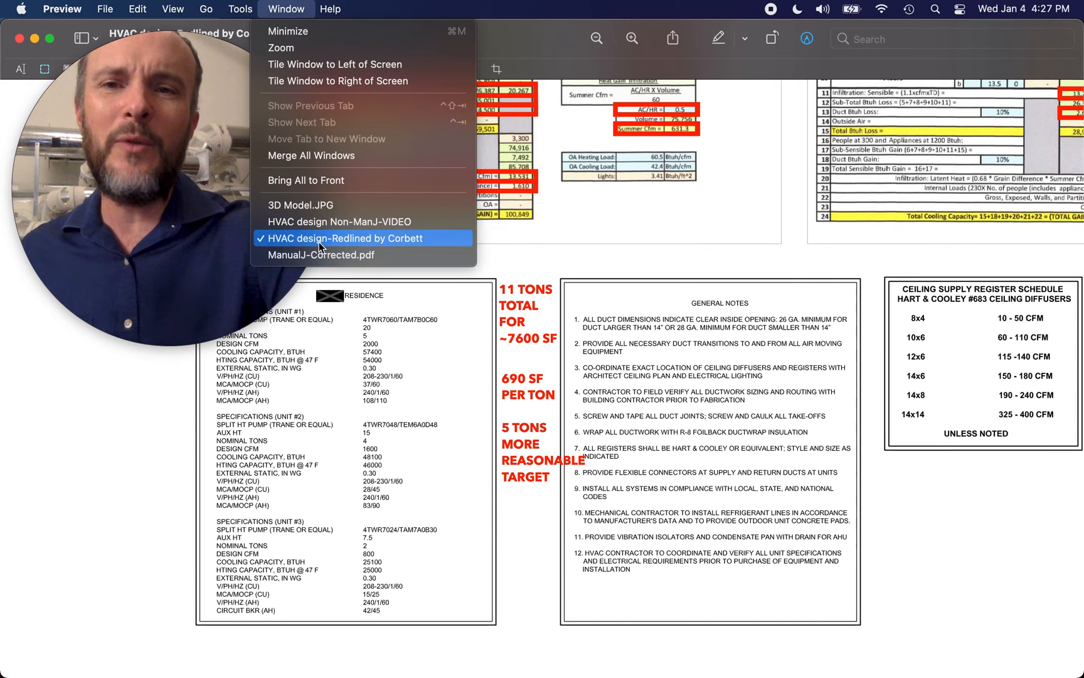
left_click(344, 238)
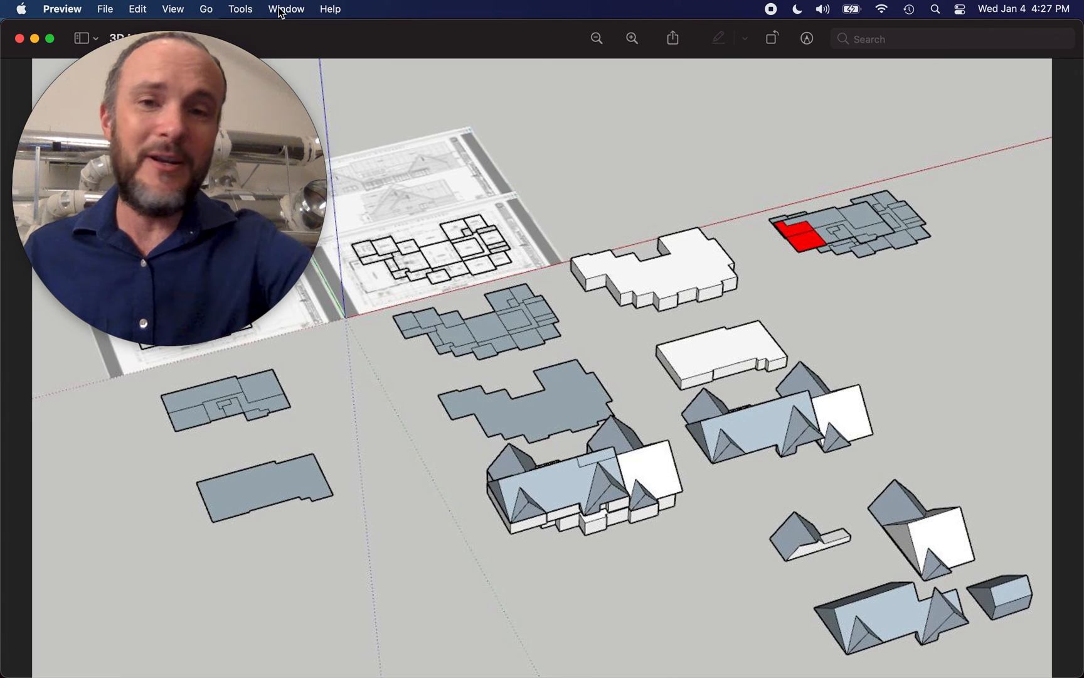
mouse_move(298, 58)
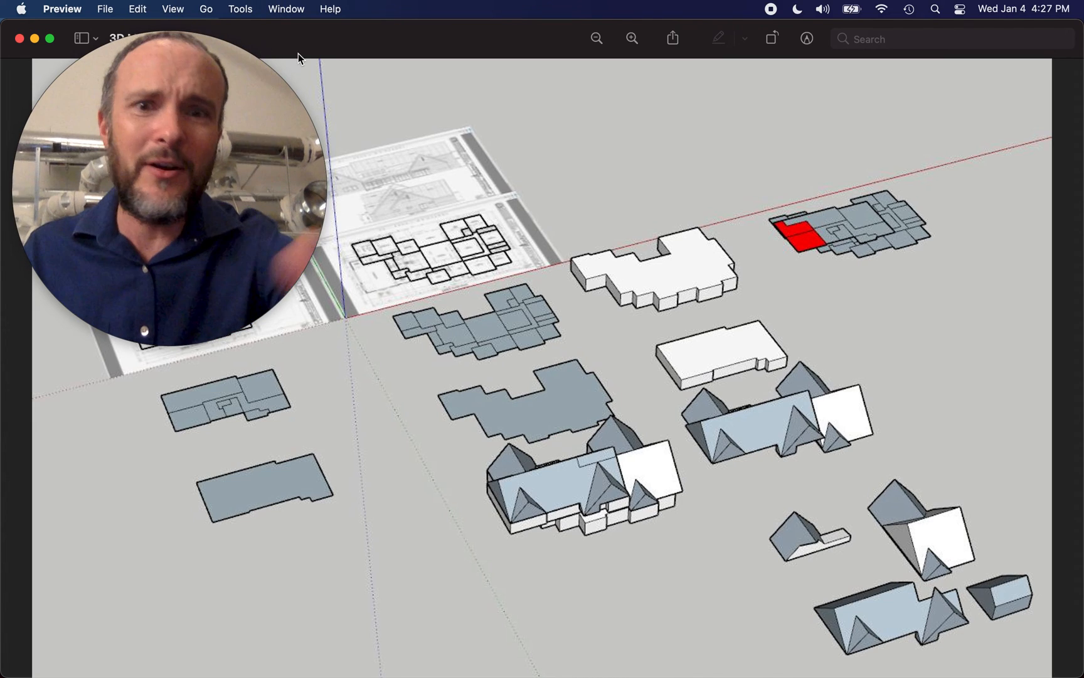
Switch to ManualJ-Corrected.pdf via the Window menu, showing its cover page.
left_click(285, 9)
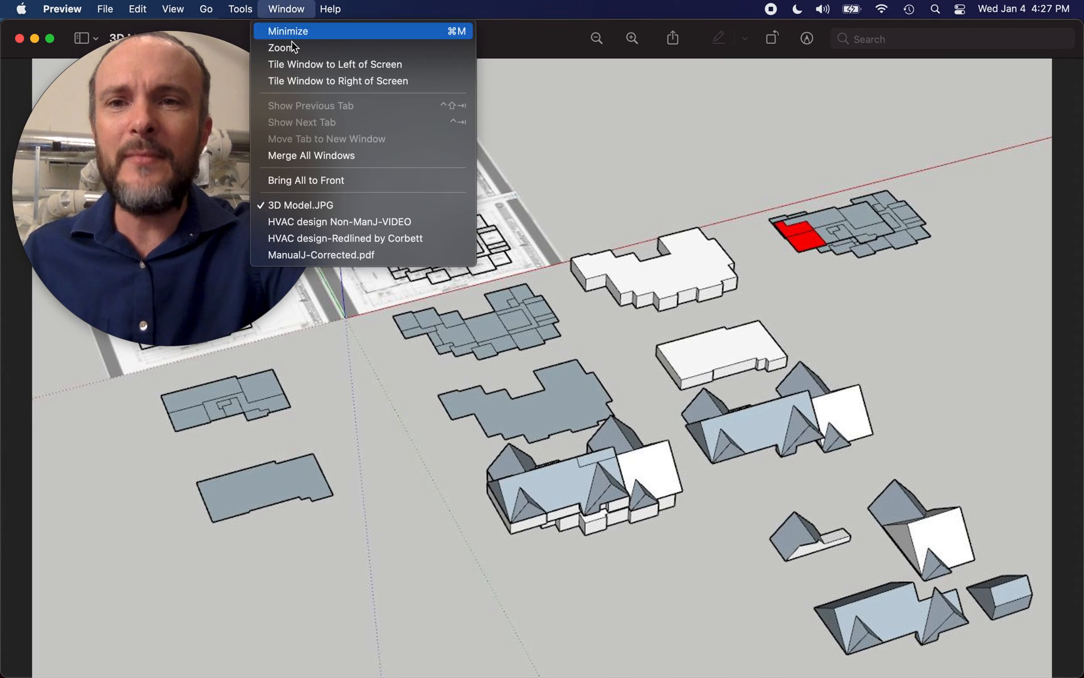
left_click(320, 255)
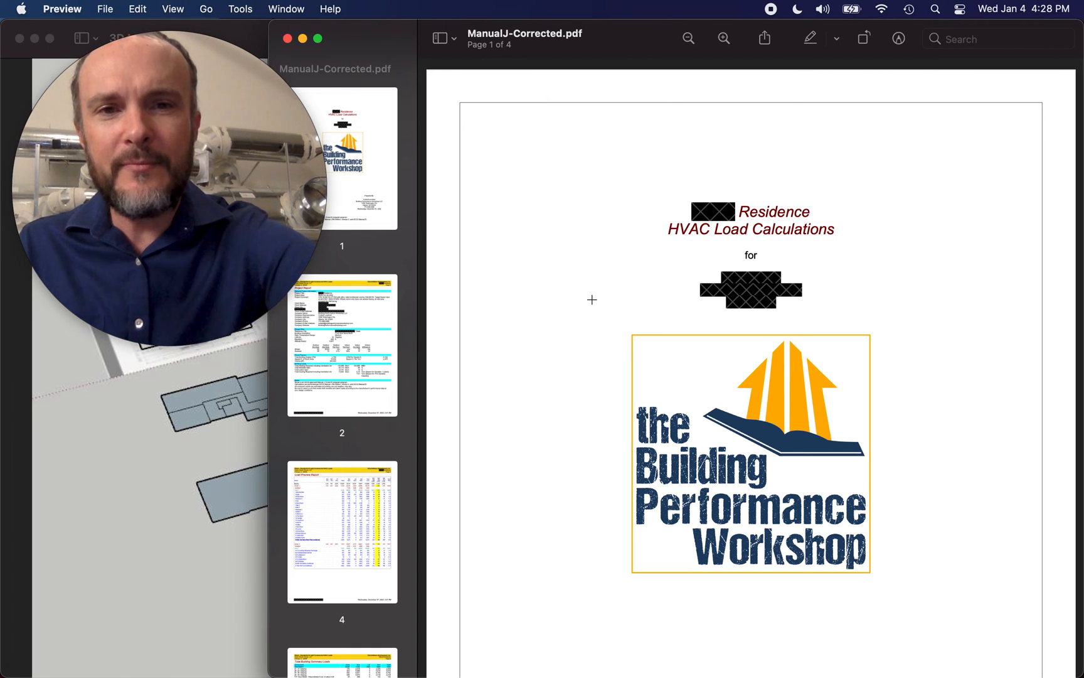
Scroll to page 2 and zoom on Building Loads: 133.886 MBH heating, 6.16-ton cooling.
scroll("down", 3)
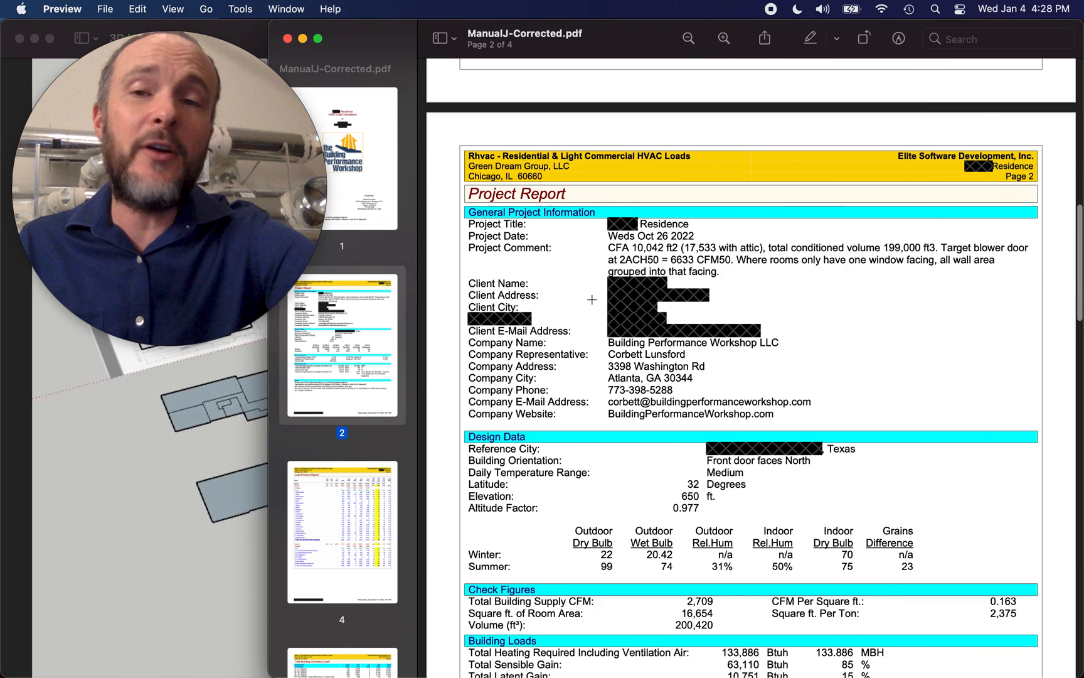
scroll("down", 3)
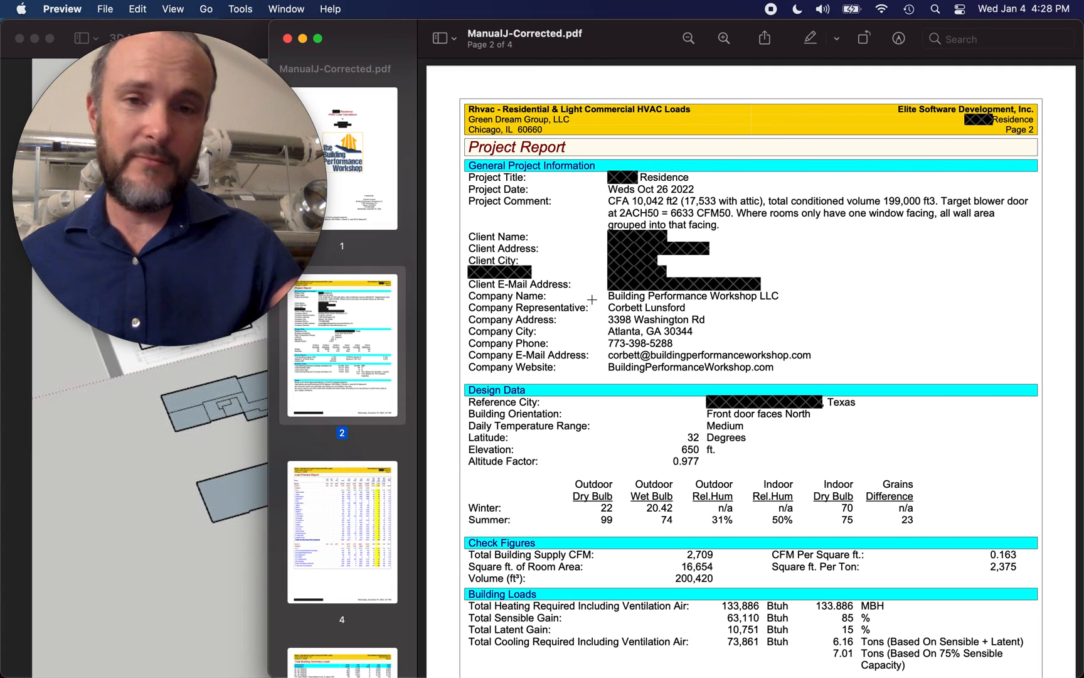
scroll("down", 3)
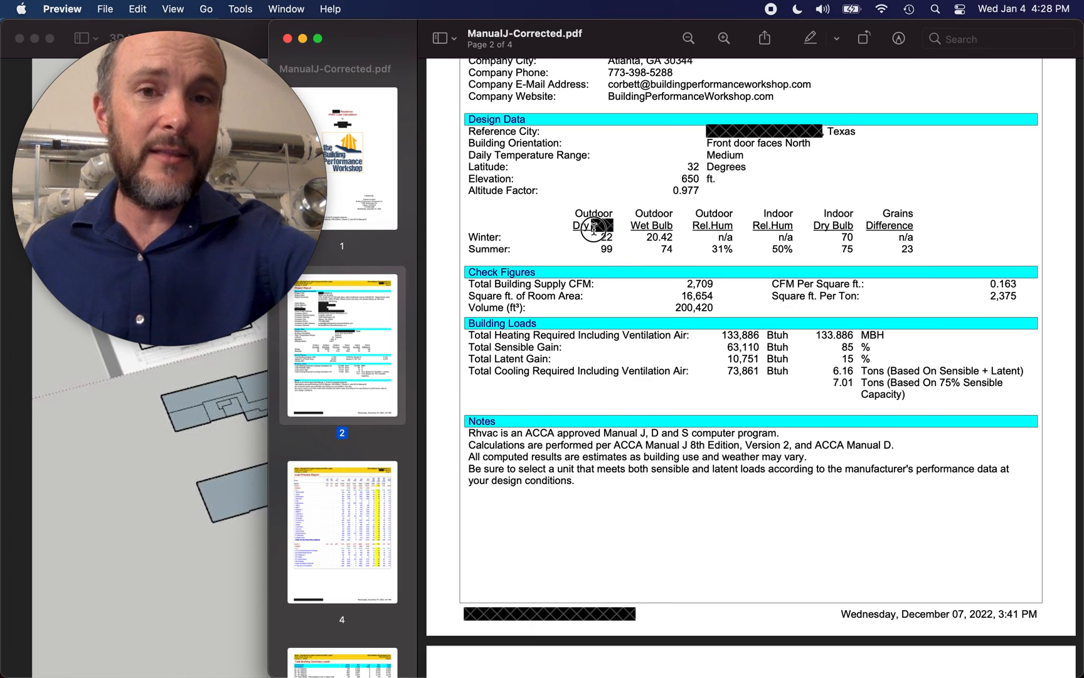
double_click(592, 225)
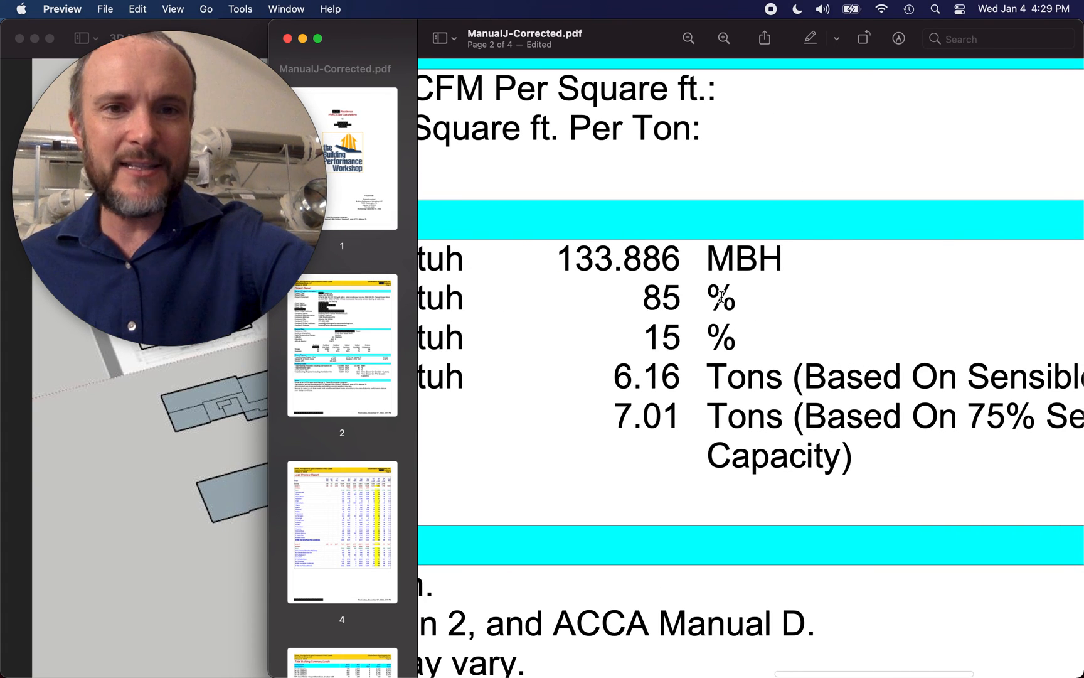
mouse_move(730, 332)
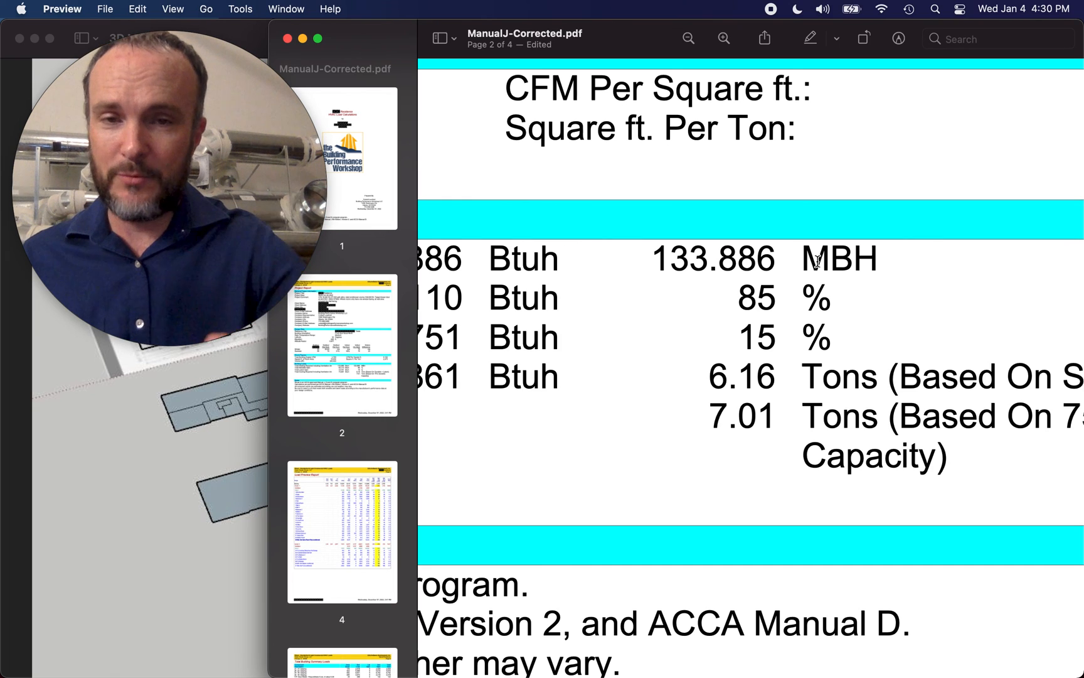
scroll("down", 3)
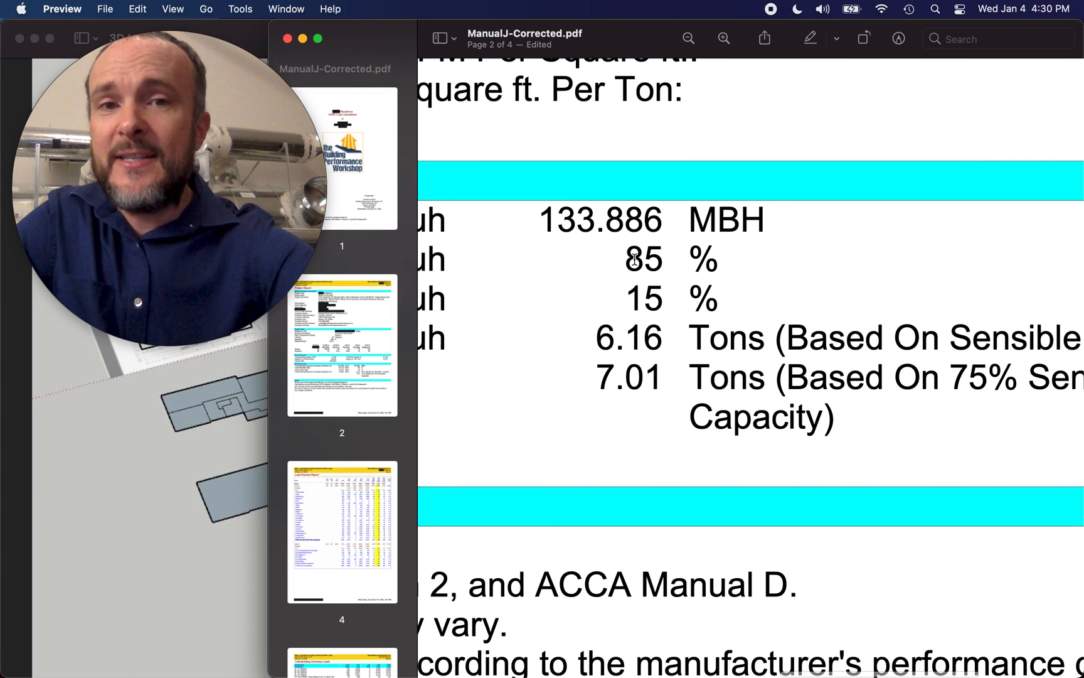
mouse_move(746, 299)
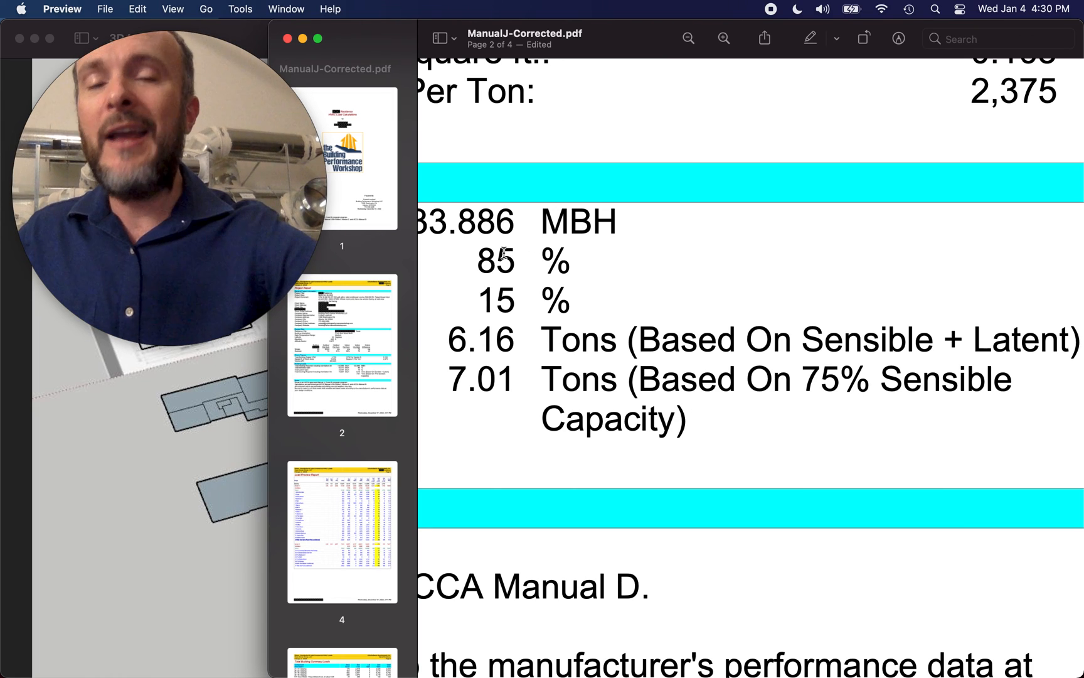
mouse_move(433, 373)
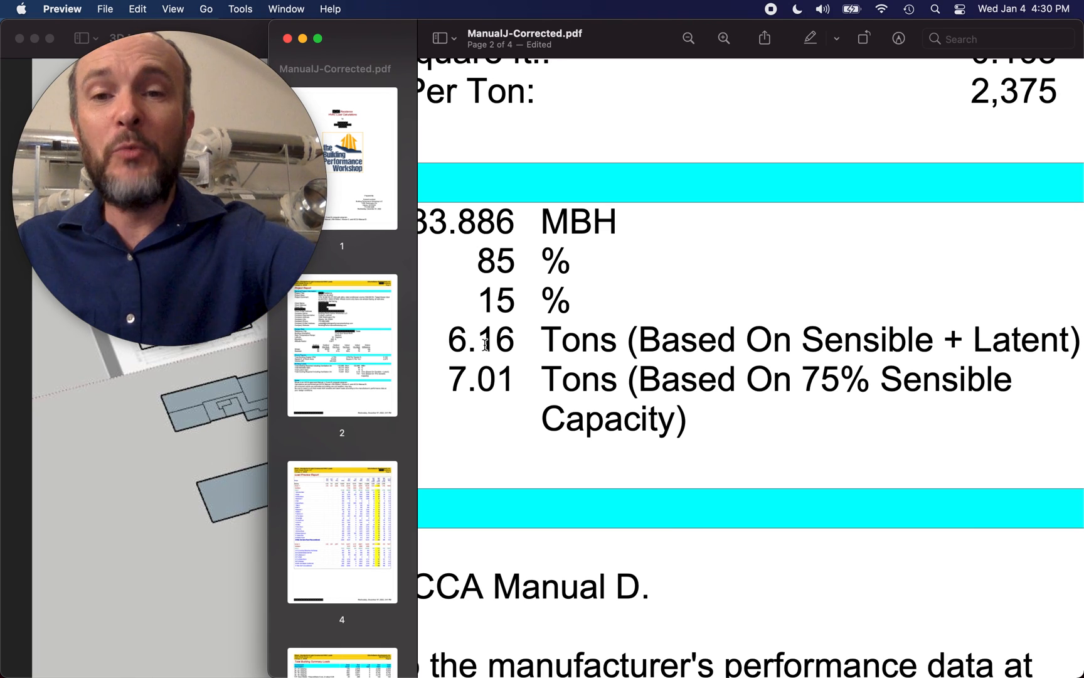
scroll("down", 3)
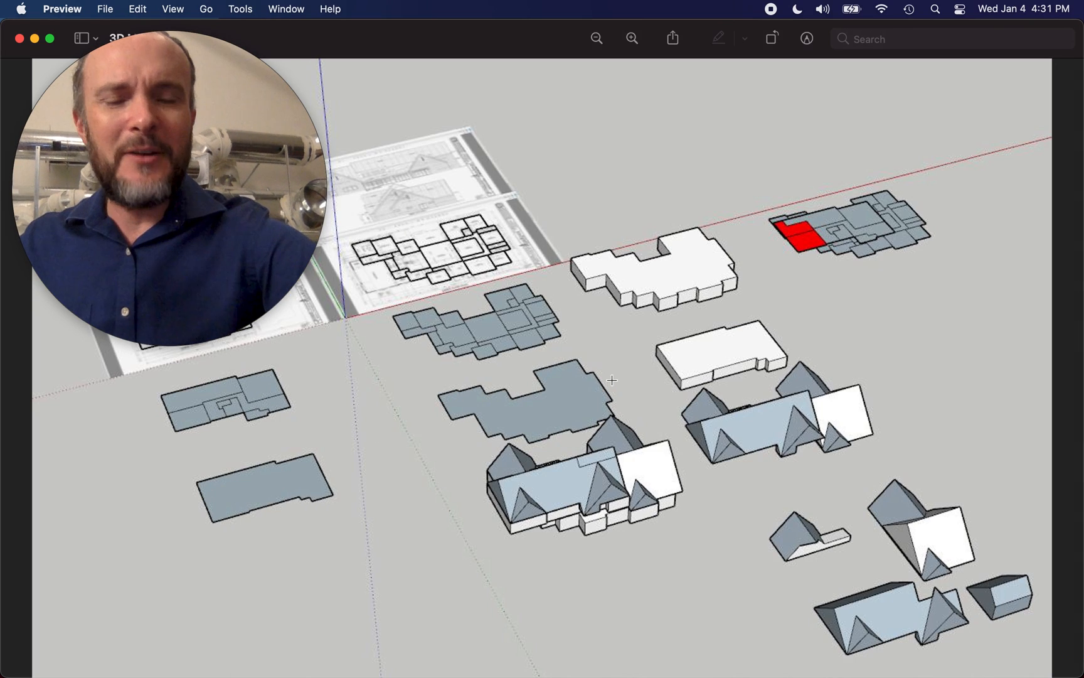
mouse_move(851, 469)
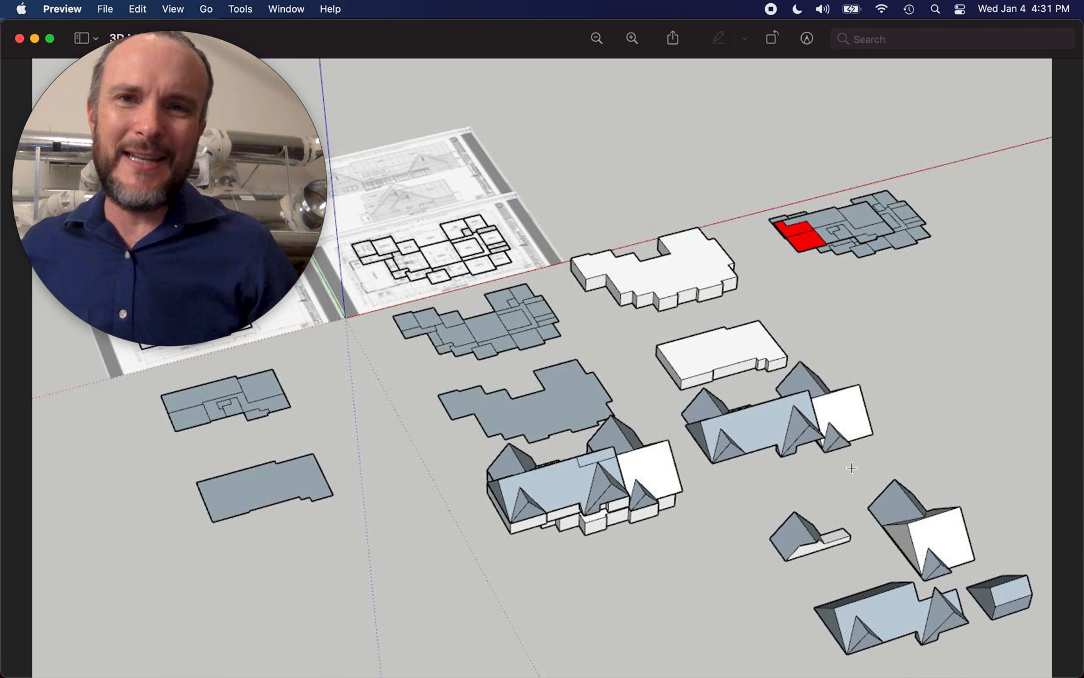